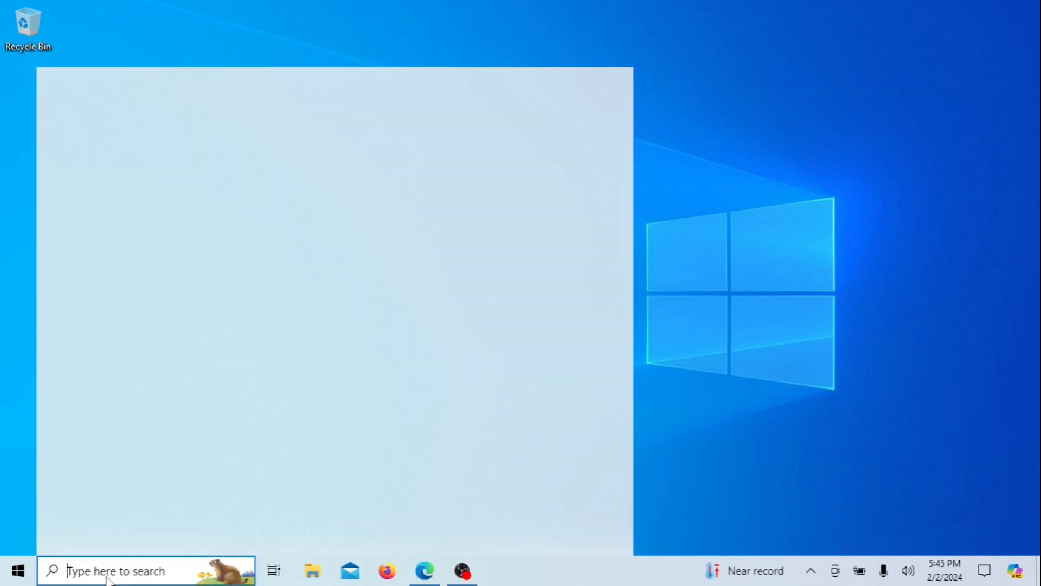
Search Windows for "searching" and open the Searching Windows settings page
{"action": "left_click", "coordinate": [146, 571]}
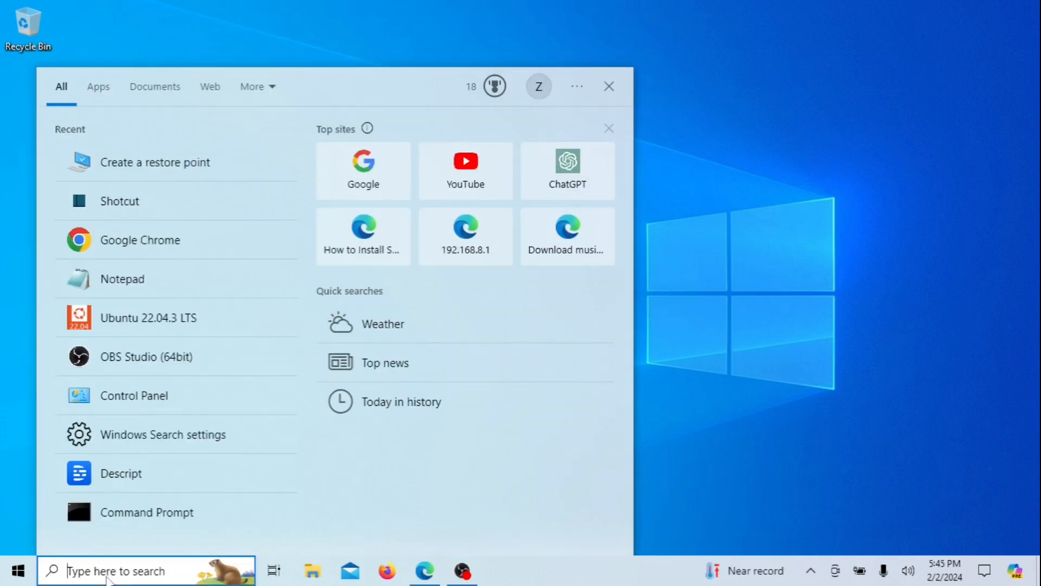
{"action": "type", "text": "searching"}
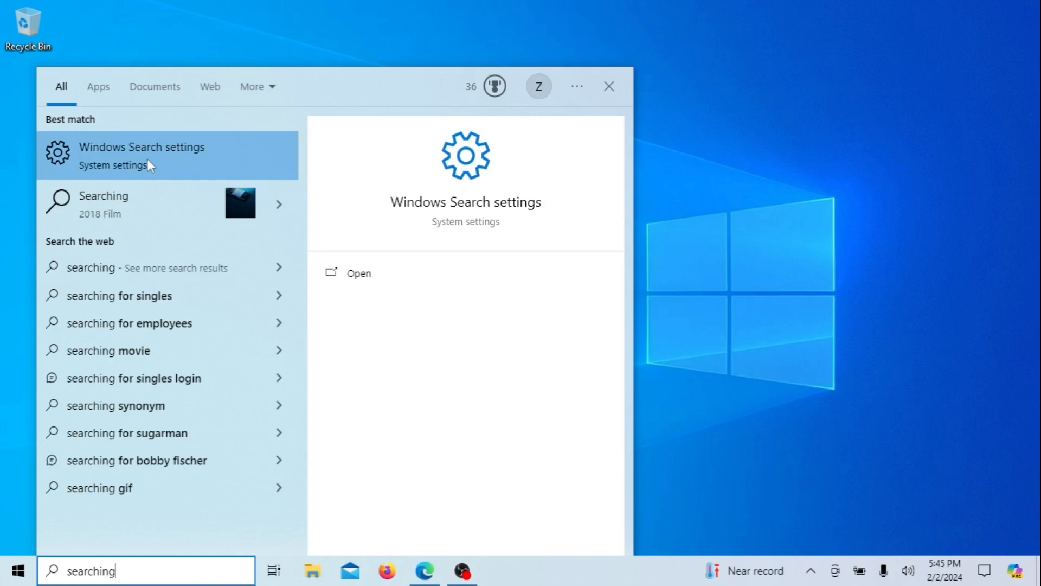
{"action": "left_click", "coordinate": [168, 154]}
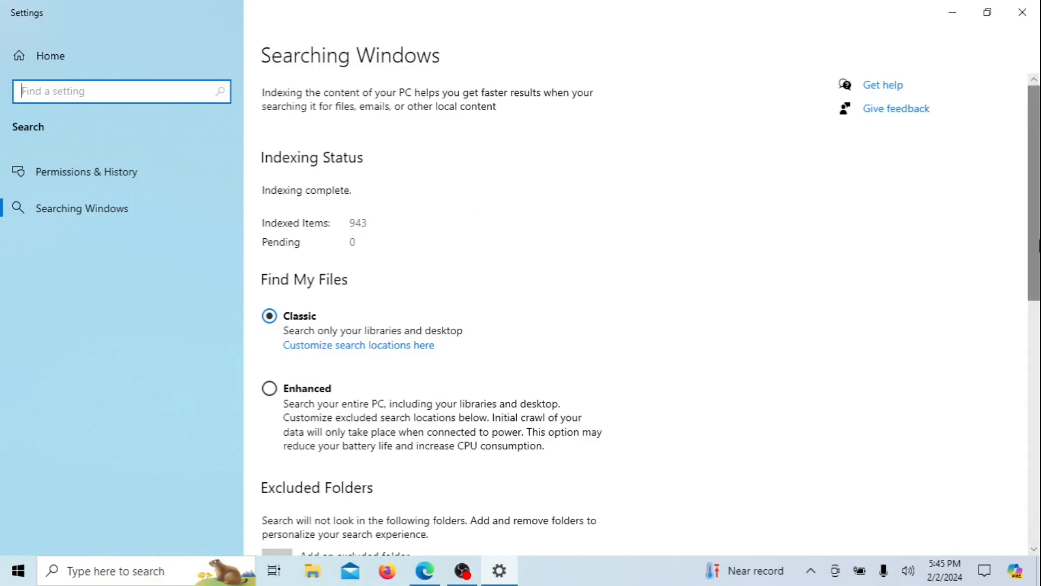
{"action": "scroll", "scroll_direction": "down", "scroll_amount": 3}
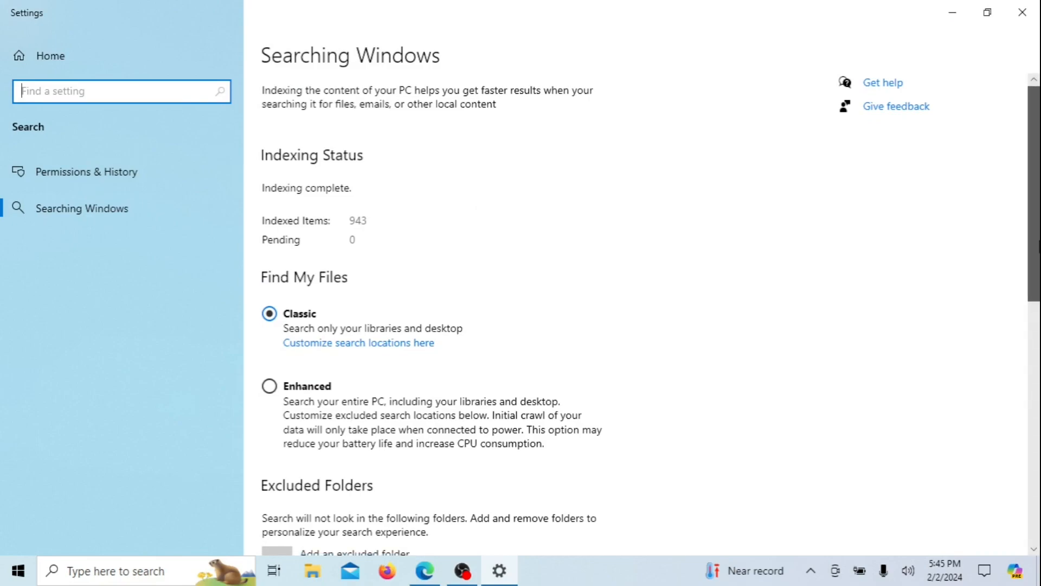
{"action": "scroll", "scroll_direction": "down", "scroll_amount": 3}
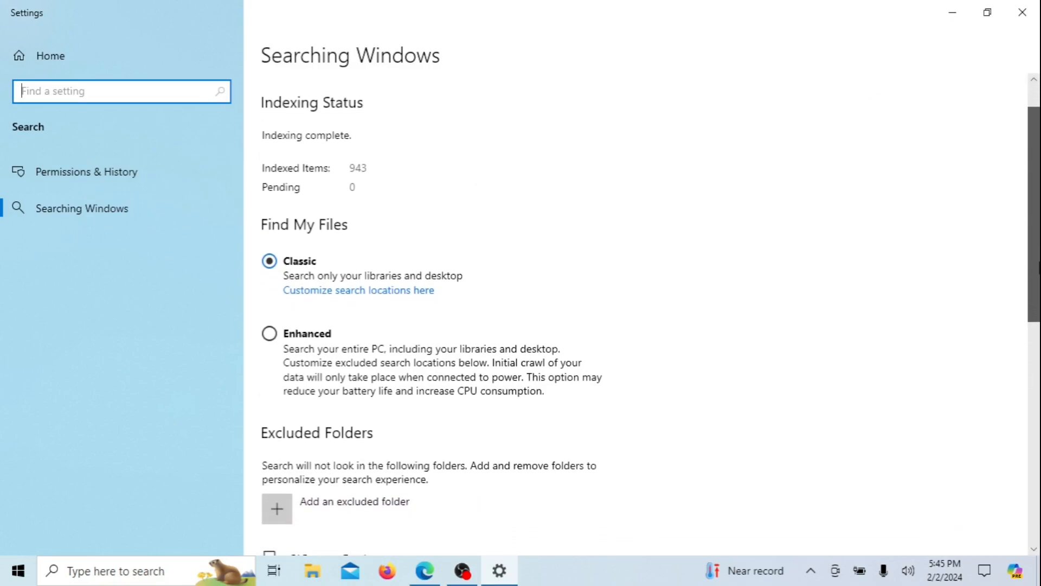
{"action": "scroll", "scroll_direction": "down", "scroll_amount": 3}
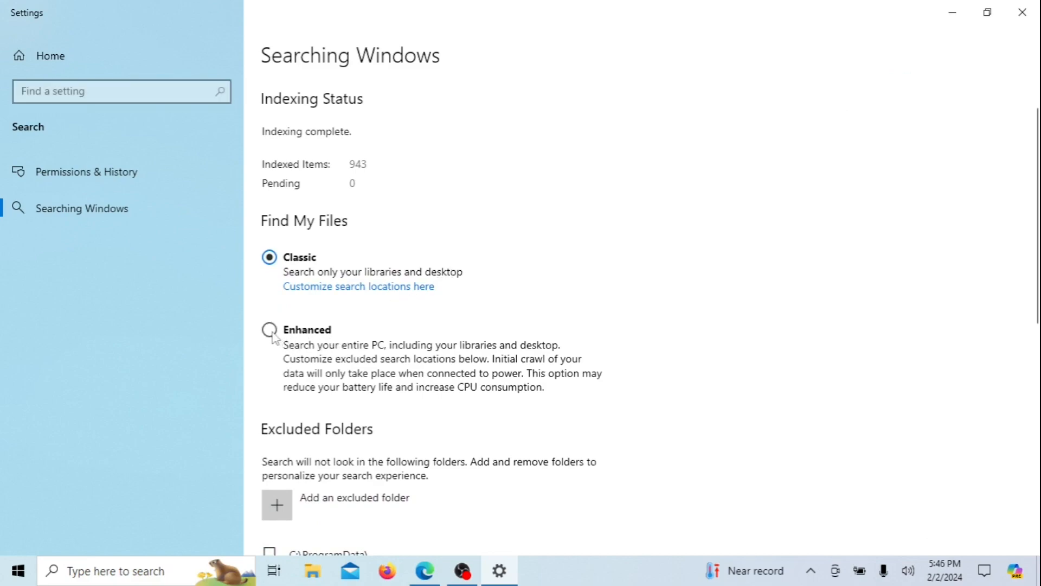
Set Find My Files to Enhanced and scroll down to the Excluded Folders list
{"action": "left_click", "coordinate": [270, 330]}
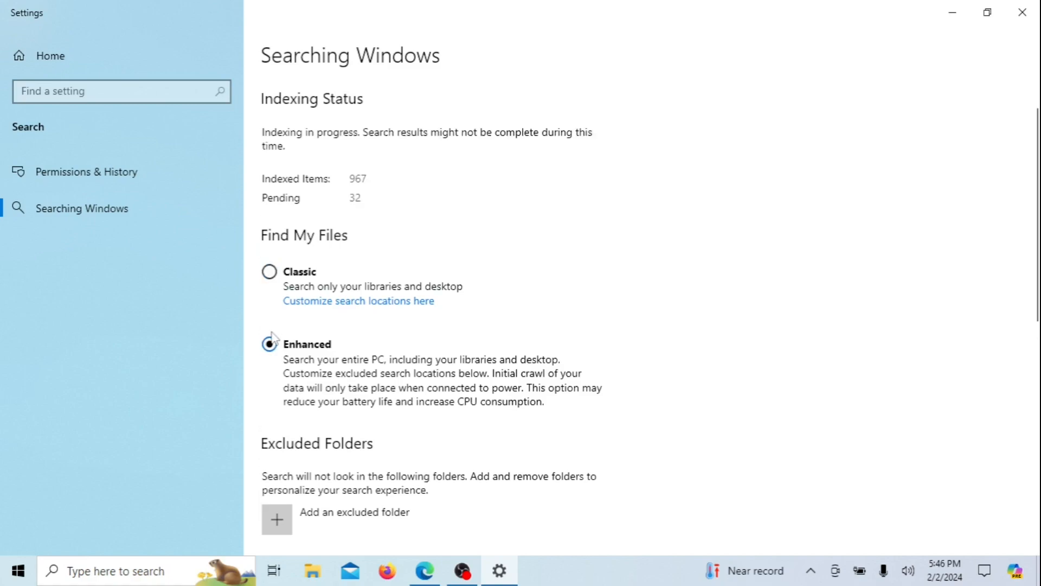
{"action": "left_click", "coordinate": [269, 344]}
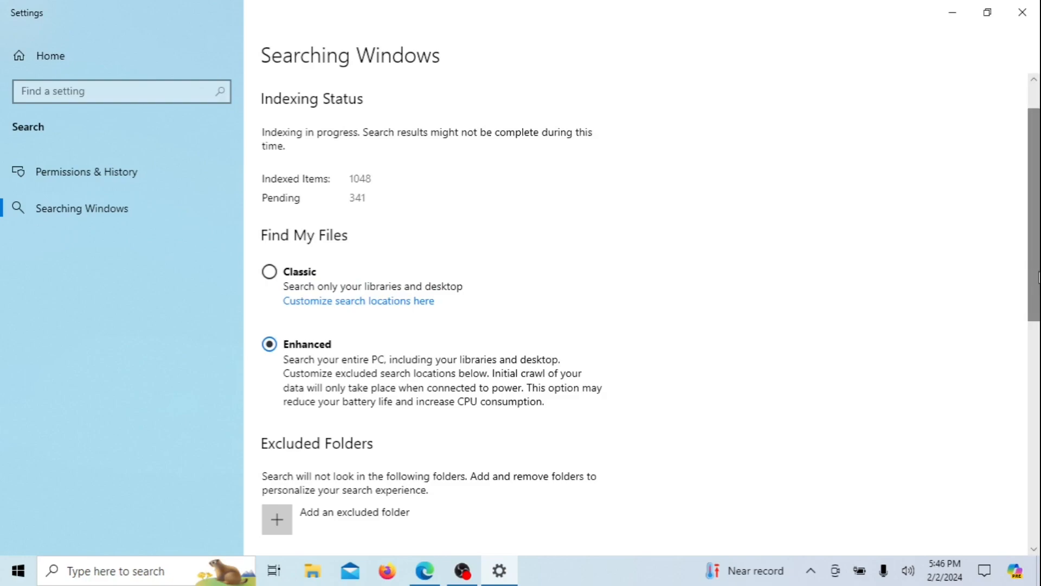
{"action": "scroll", "scroll_direction": "down", "scroll_amount": 3}
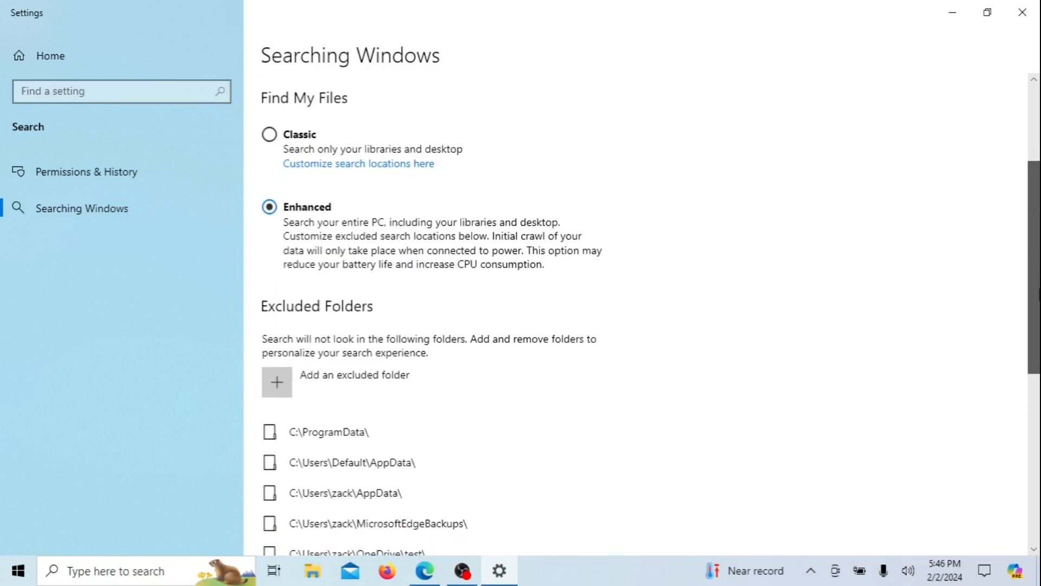
{"action": "mouse_move", "coordinate": [524, 408]}
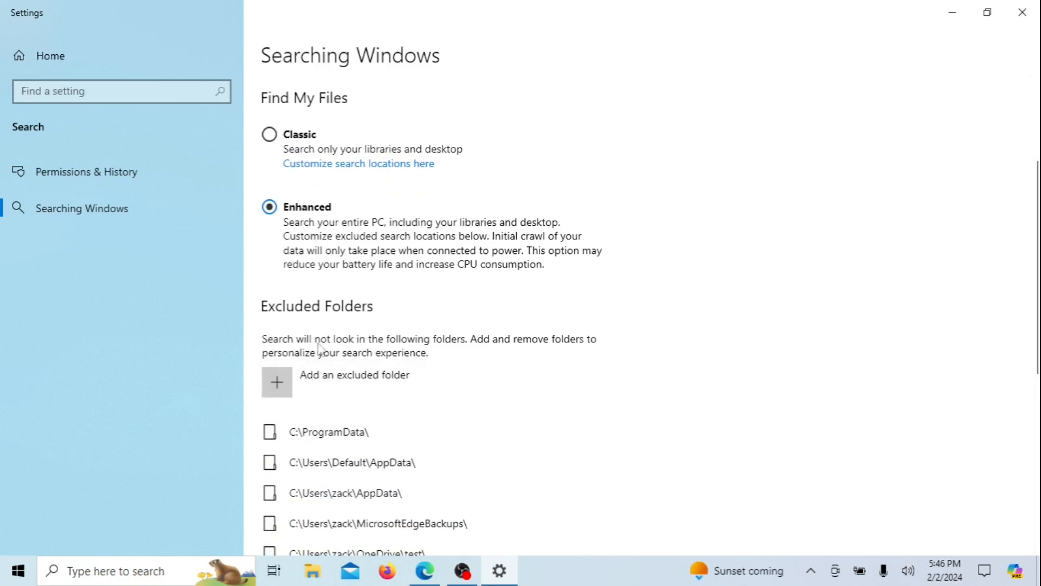
{"action": "mouse_move", "coordinate": [484, 360]}
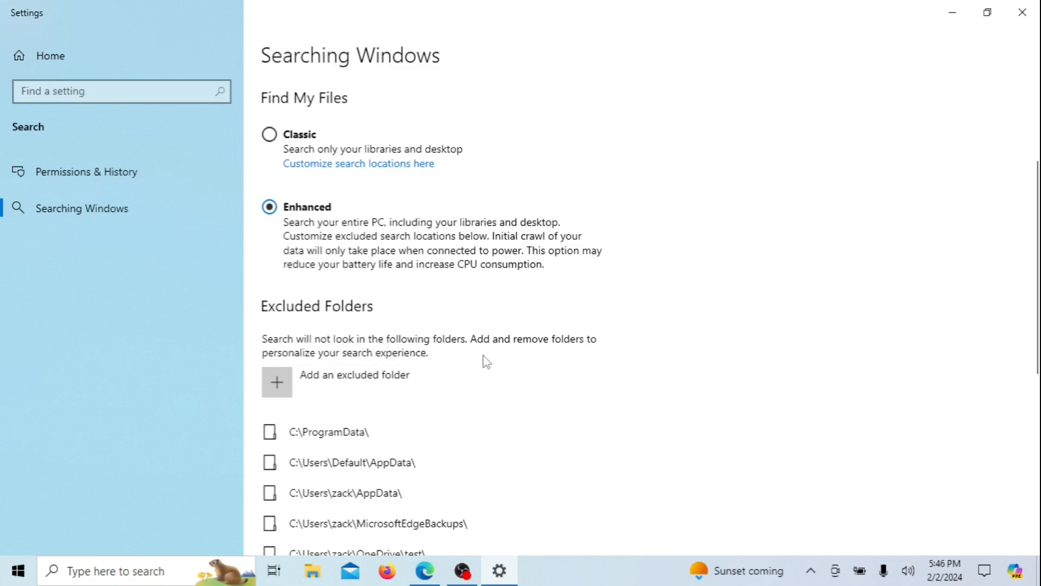
{"action": "mouse_move", "coordinate": [313, 385]}
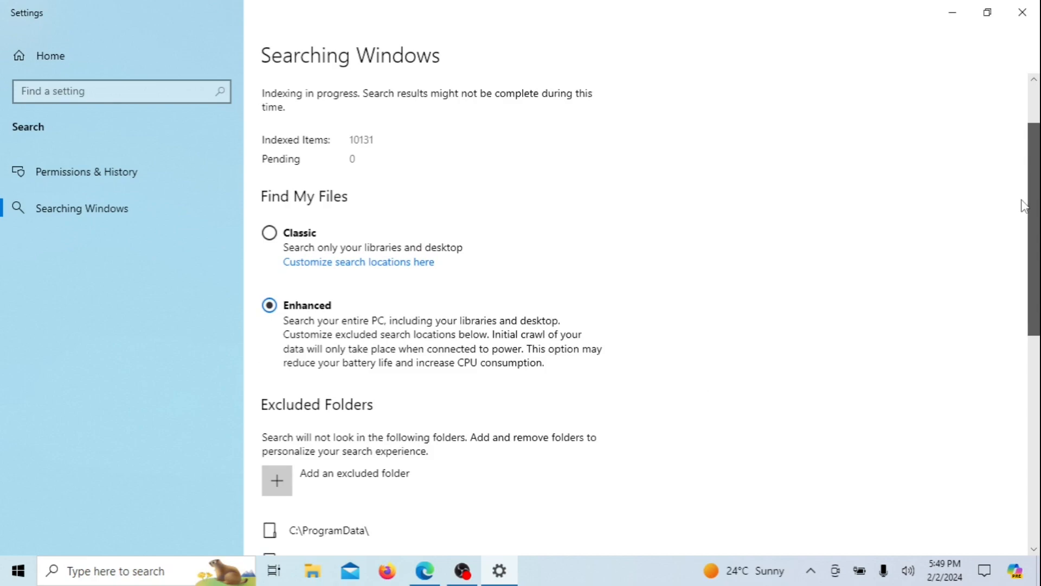
Toggle Find My Files between Classic and Enhanced, ending on Classic
{"action": "scroll", "scroll_direction": "down", "scroll_amount": 3}
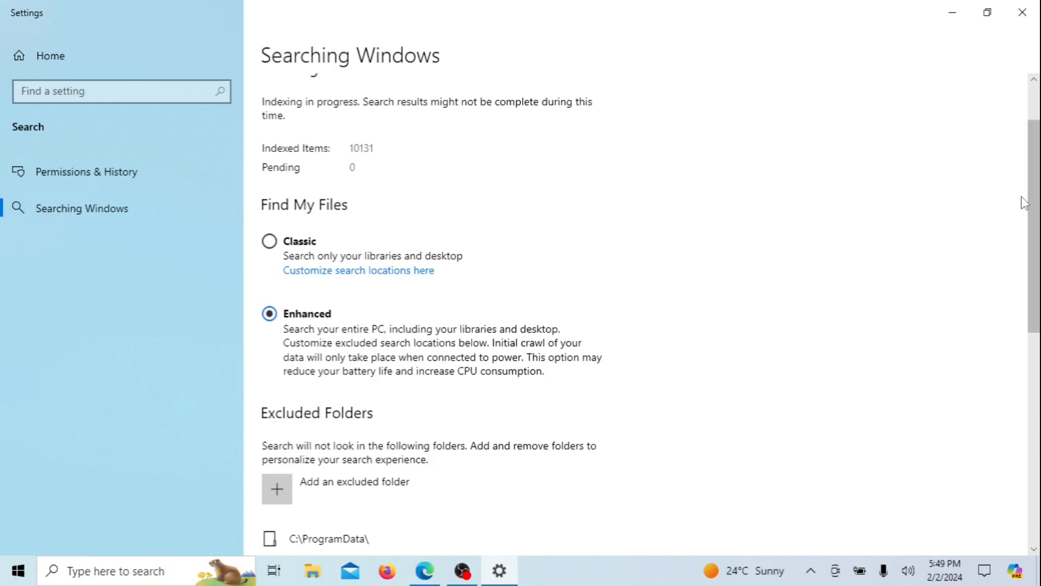
{"action": "mouse_move", "coordinate": [570, 240]}
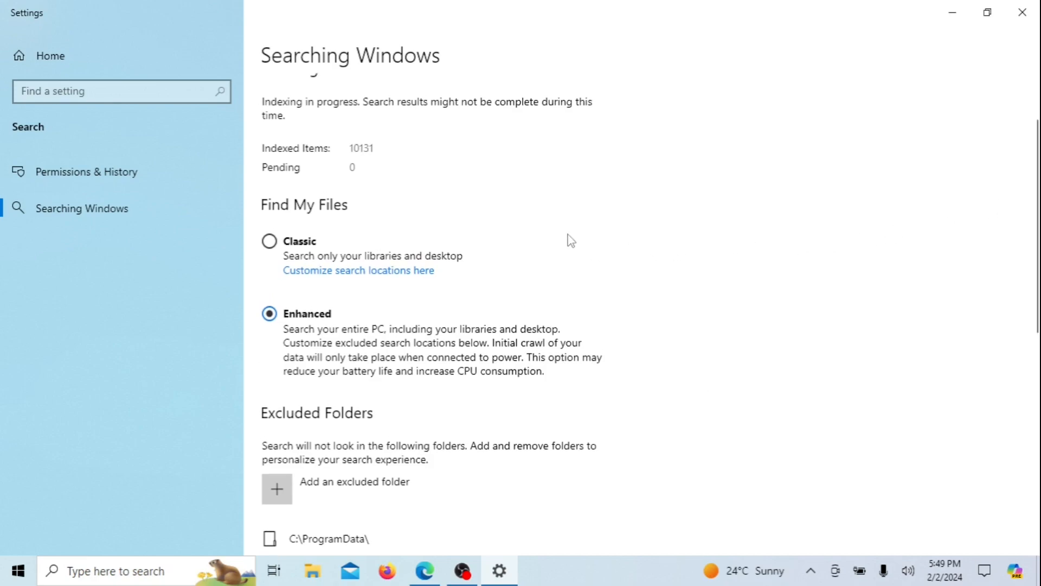
{"action": "mouse_move", "coordinate": [413, 235]}
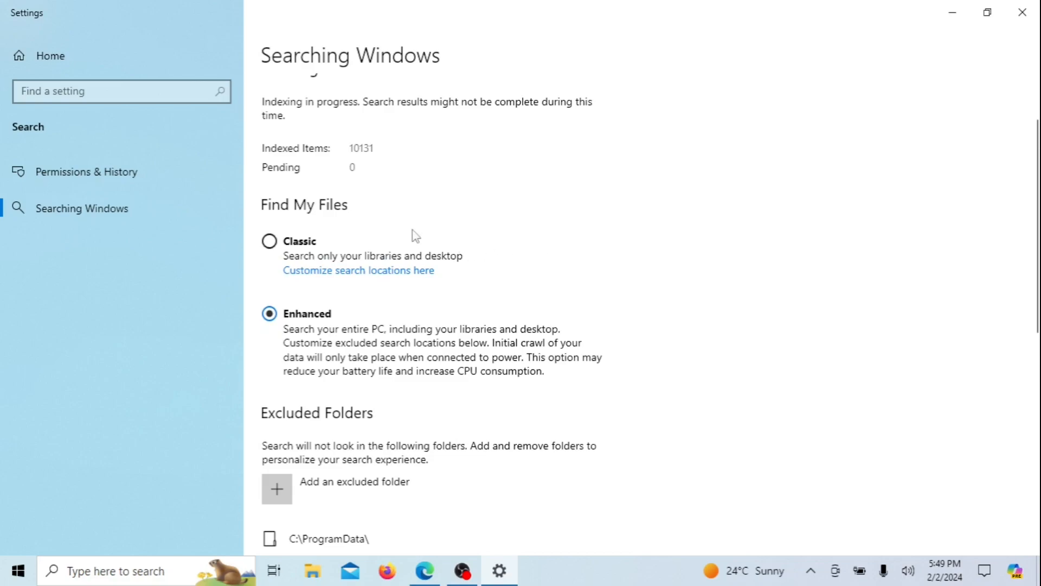
{"action": "mouse_move", "coordinate": [279, 252]}
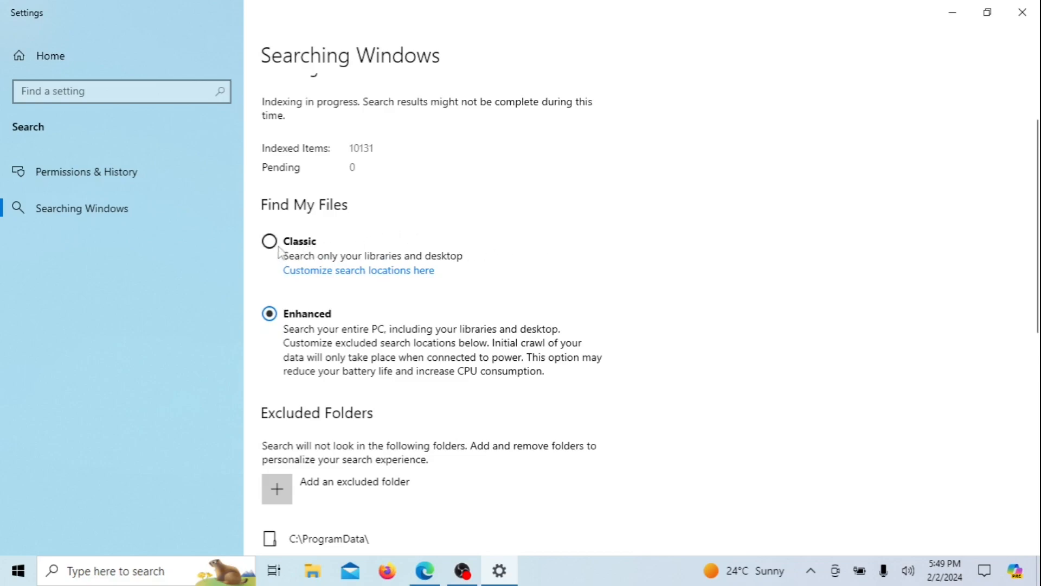
{"action": "left_click", "coordinate": [270, 241]}
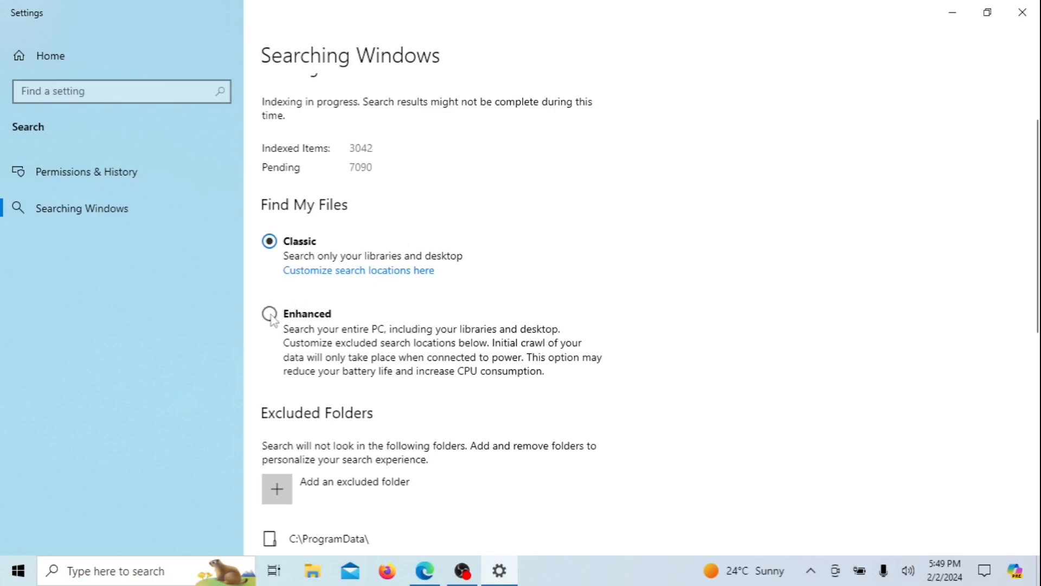
{"action": "left_click", "coordinate": [269, 313]}
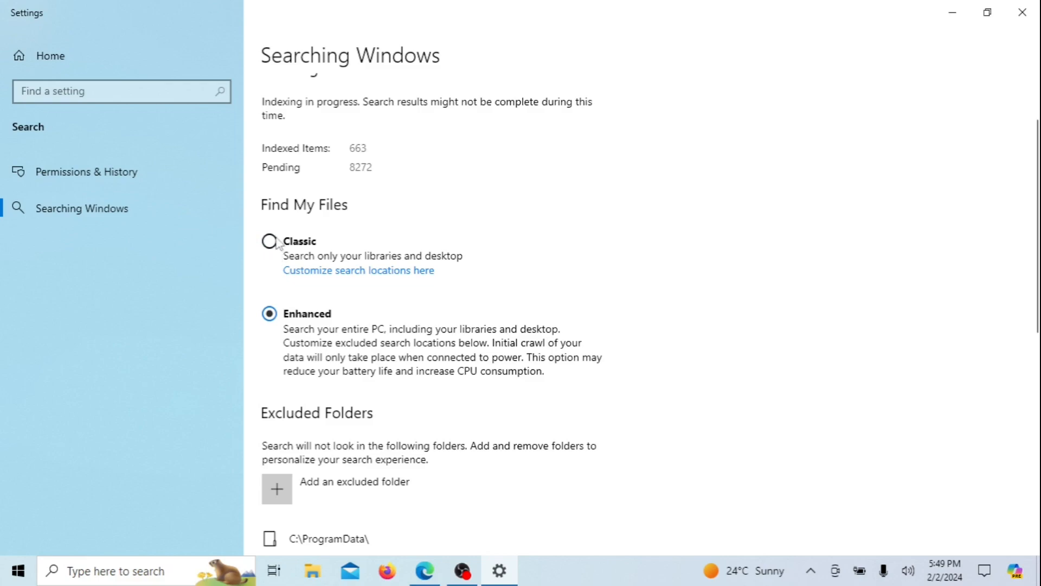
{"action": "left_click", "coordinate": [269, 241]}
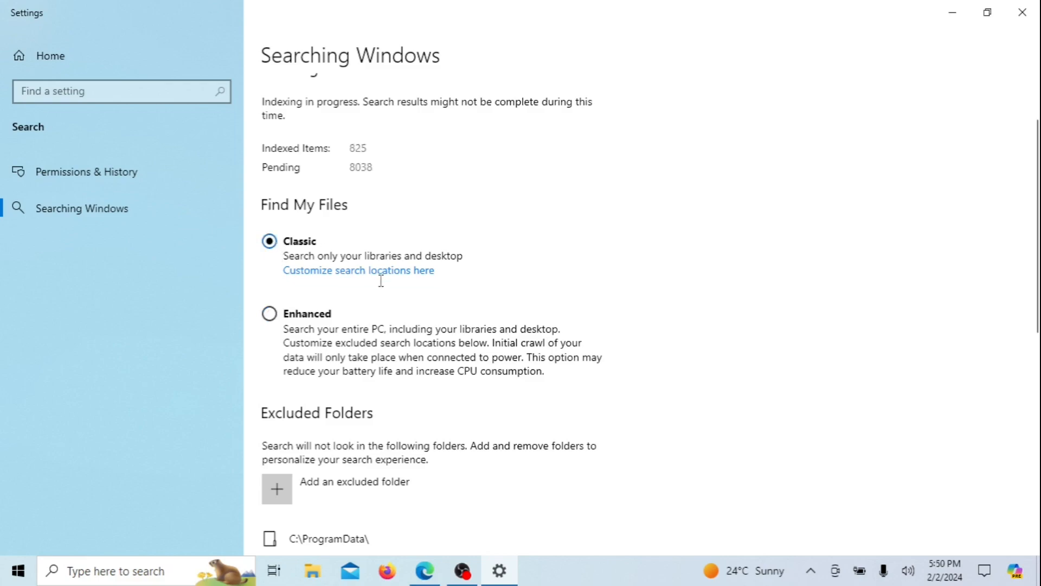